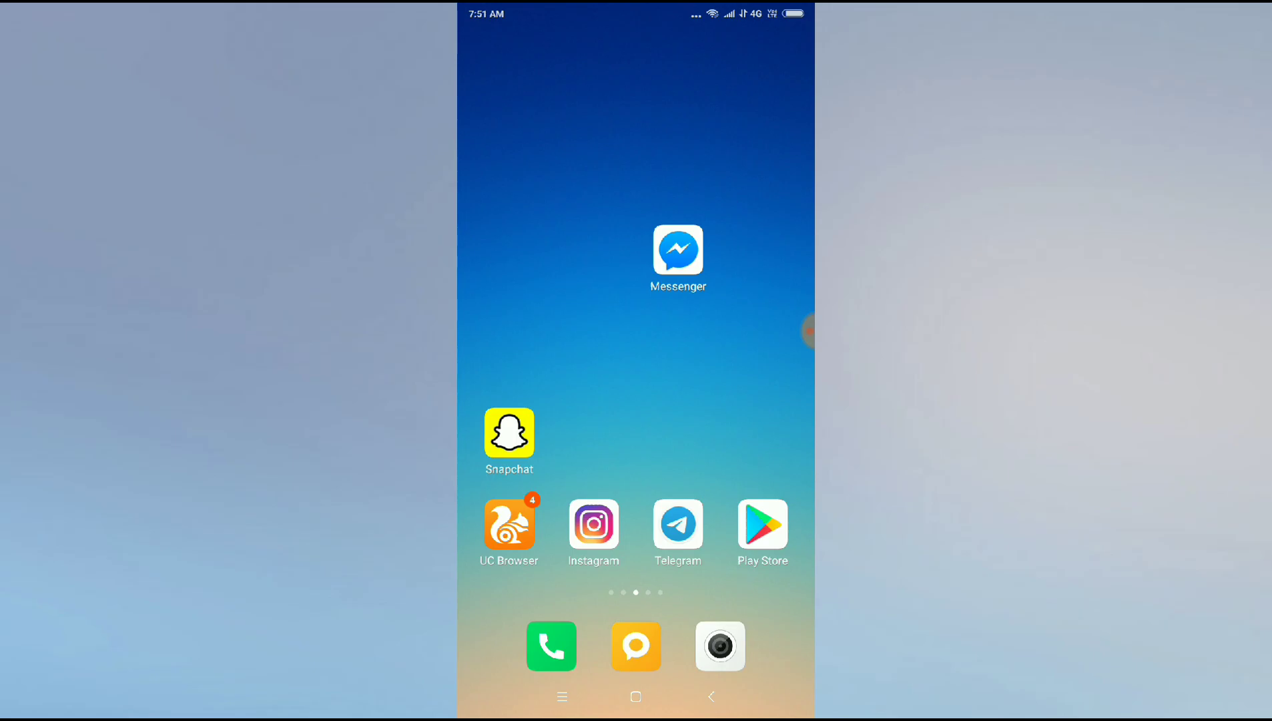
Launch the Messenger app from the Android home screen
{"action": "left_click", "coordinate": [678, 249]}
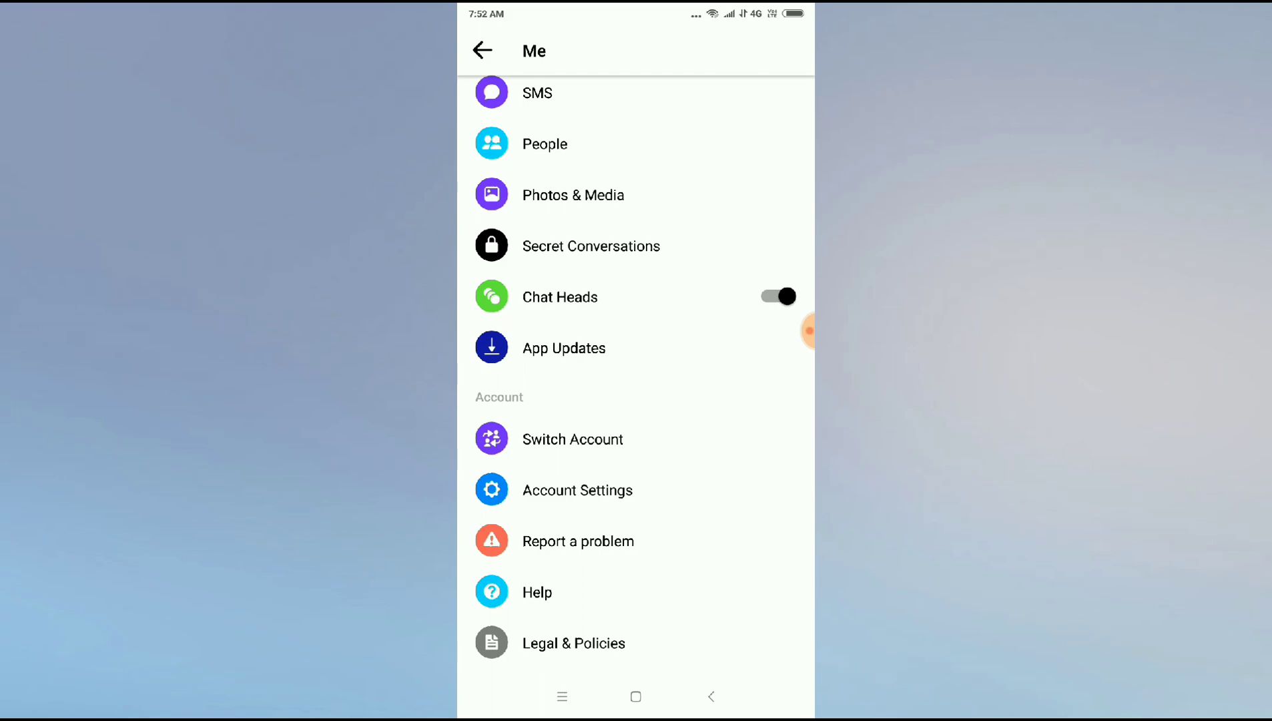
Open the Switch Account page from the Account section of the profile settings
{"action": "left_click", "coordinate": [571, 439]}
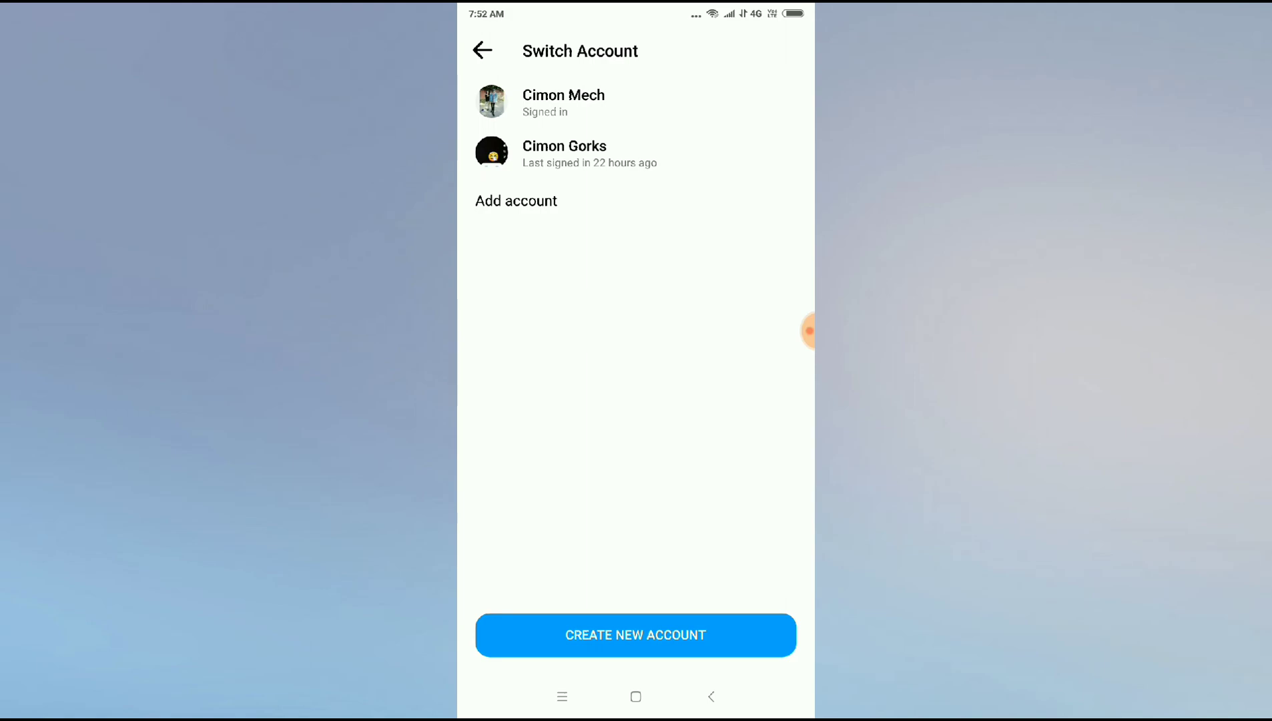
Sign in as the second saved account, then reopen Switch Account to confirm it's signed in
{"action": "left_click", "coordinate": [636, 634]}
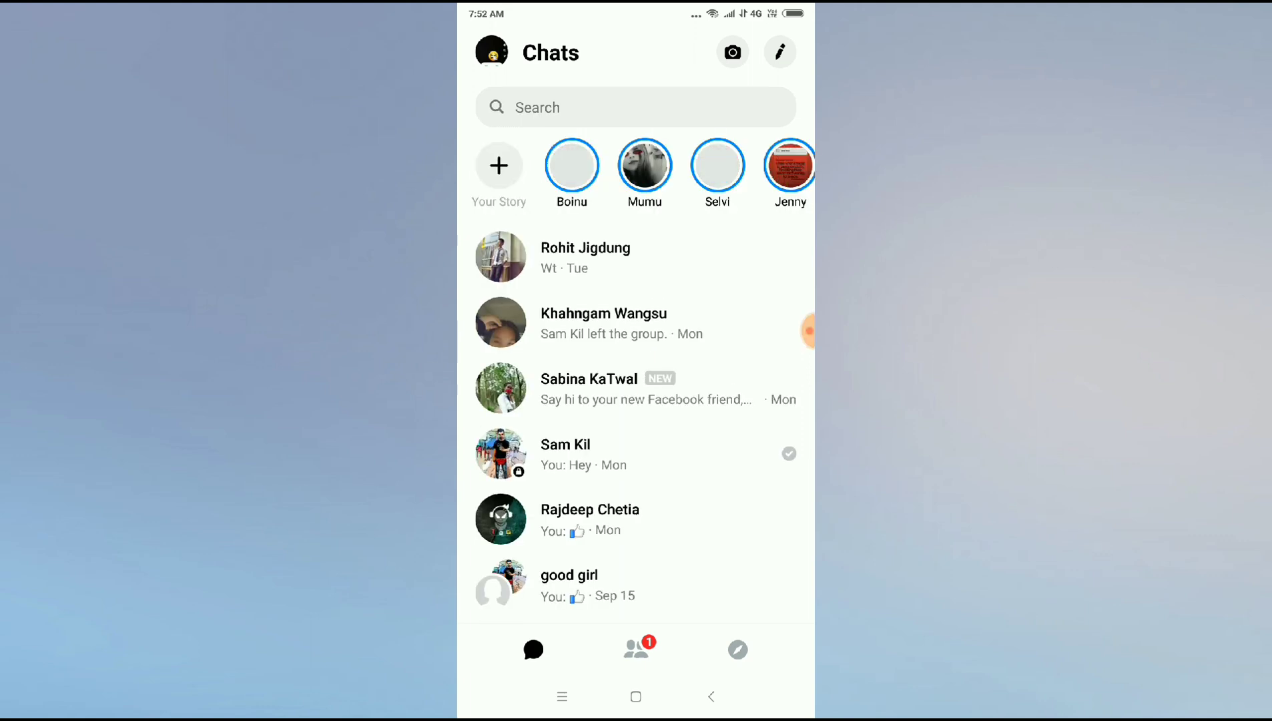
{"action": "left_click", "coordinate": [490, 52]}
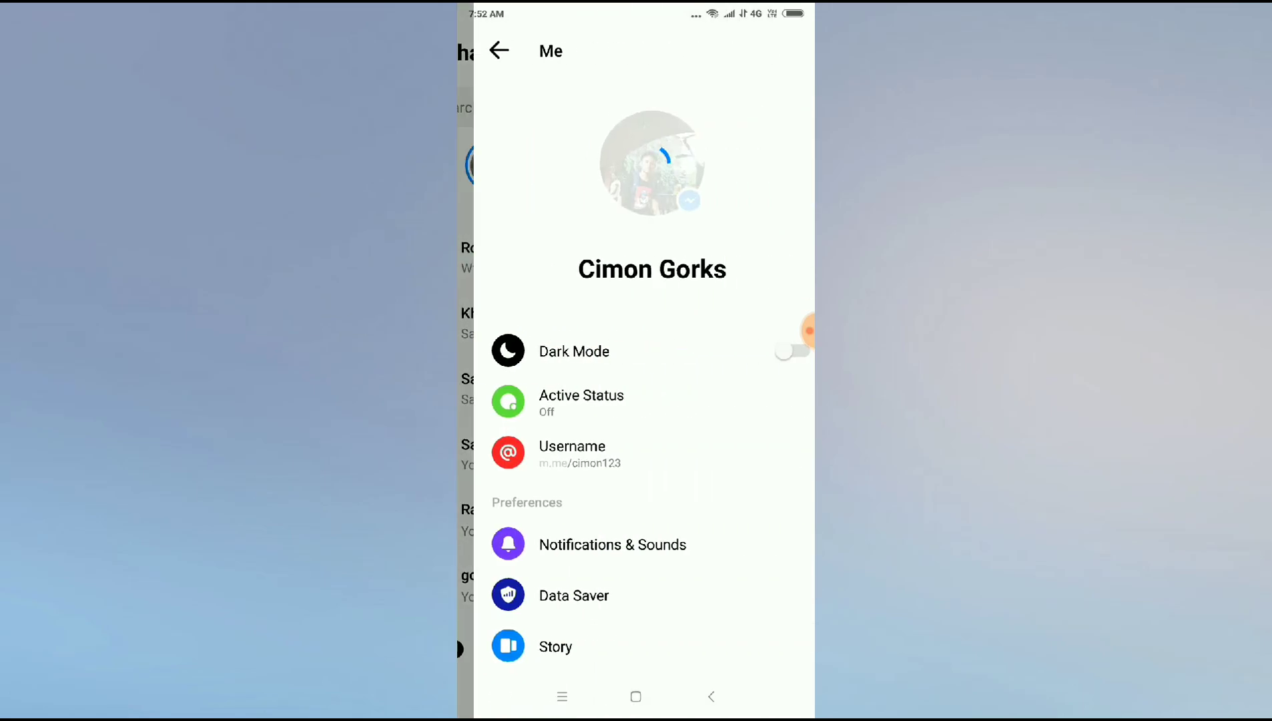
{"action": "scroll", "scroll_direction": "down", "scroll_amount": 3}
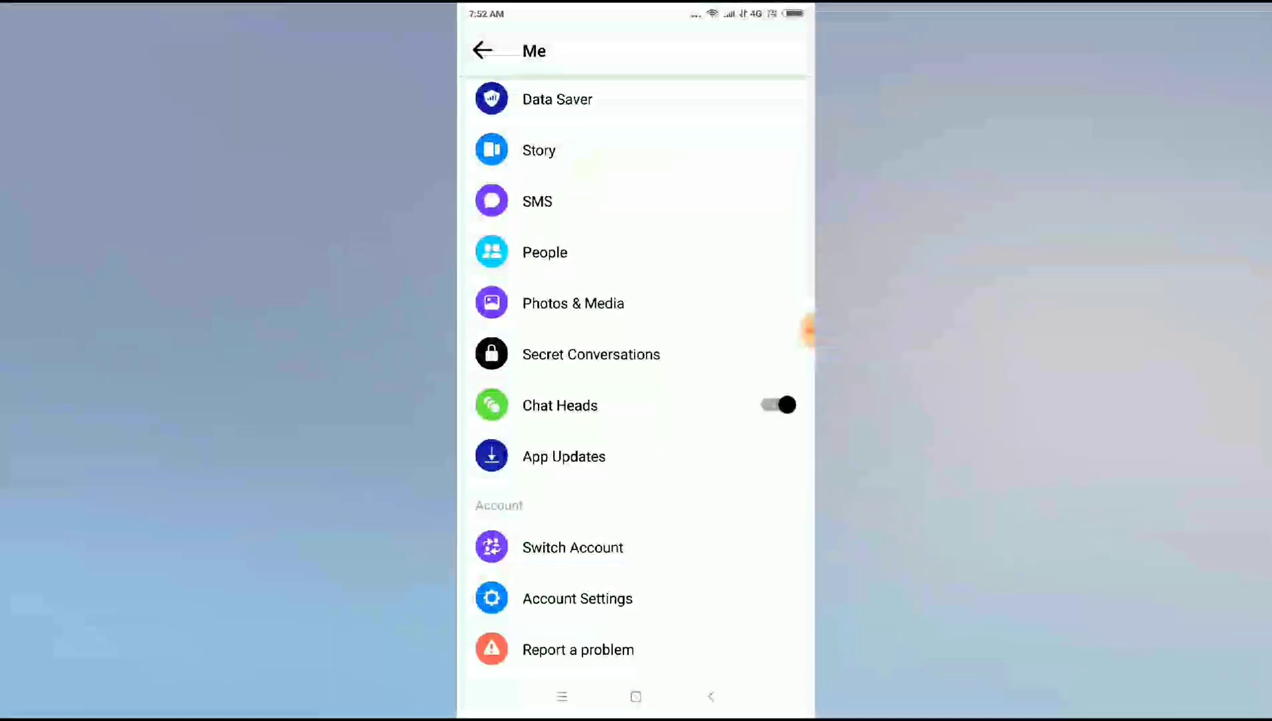
{"action": "left_click", "coordinate": [572, 547]}
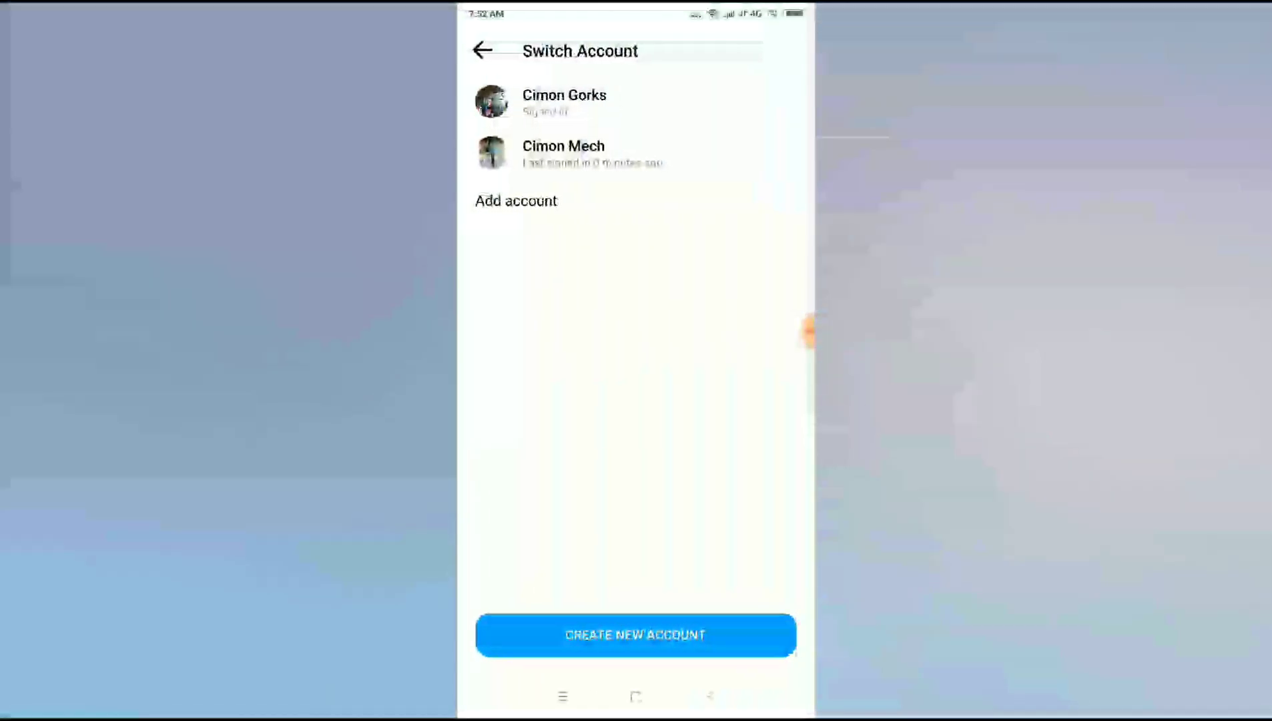